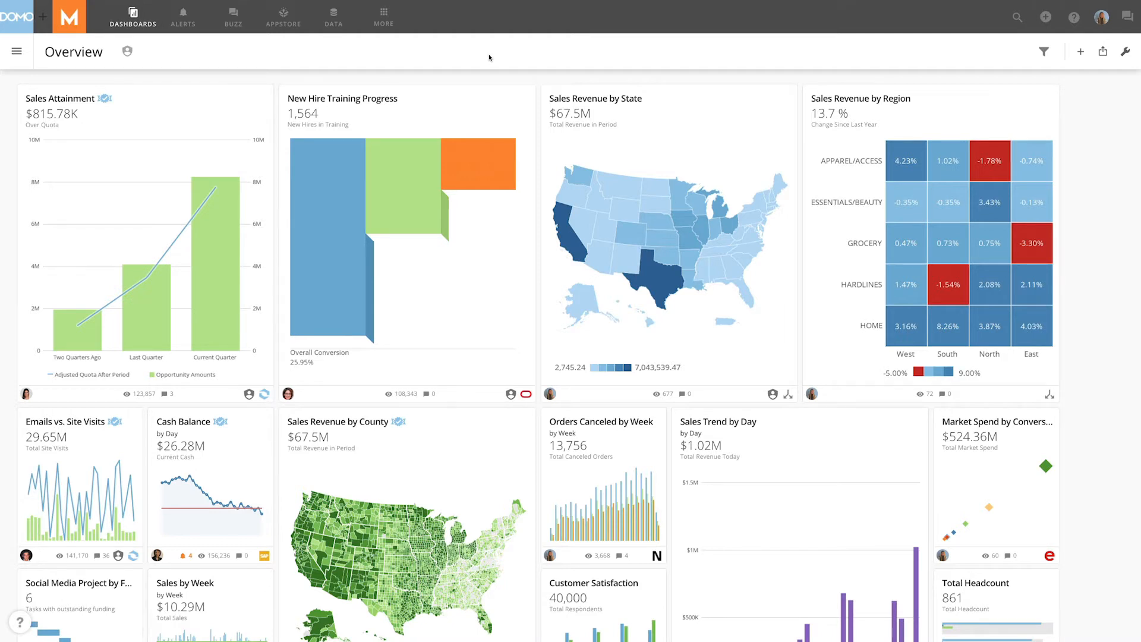
{"action": "mouse_move", "coordinate": [424, 48]}
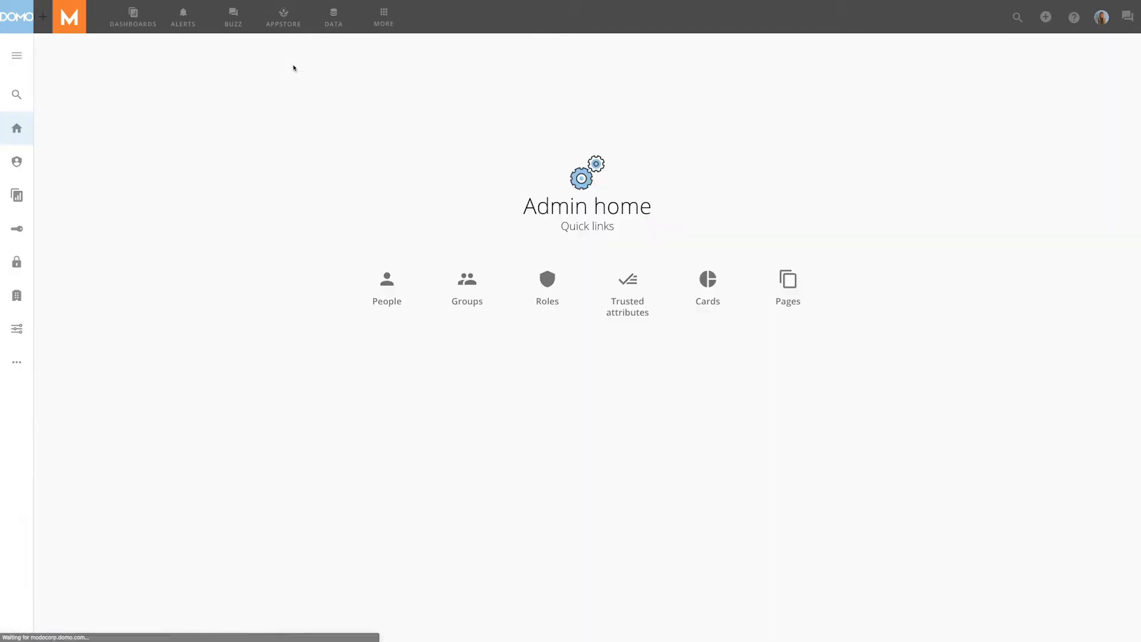
Go from Admin home to the People list showing 716 user accounts
{"action": "left_click", "coordinate": [387, 283]}
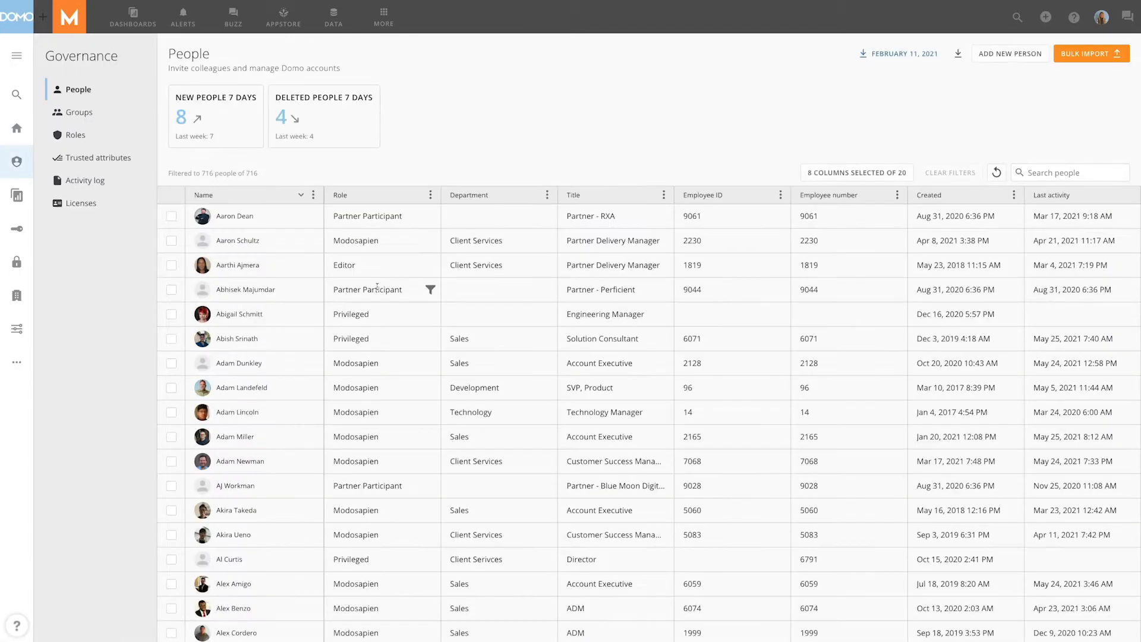
Start a bulk import of people from a file on the People page
{"action": "left_click", "coordinate": [1091, 53]}
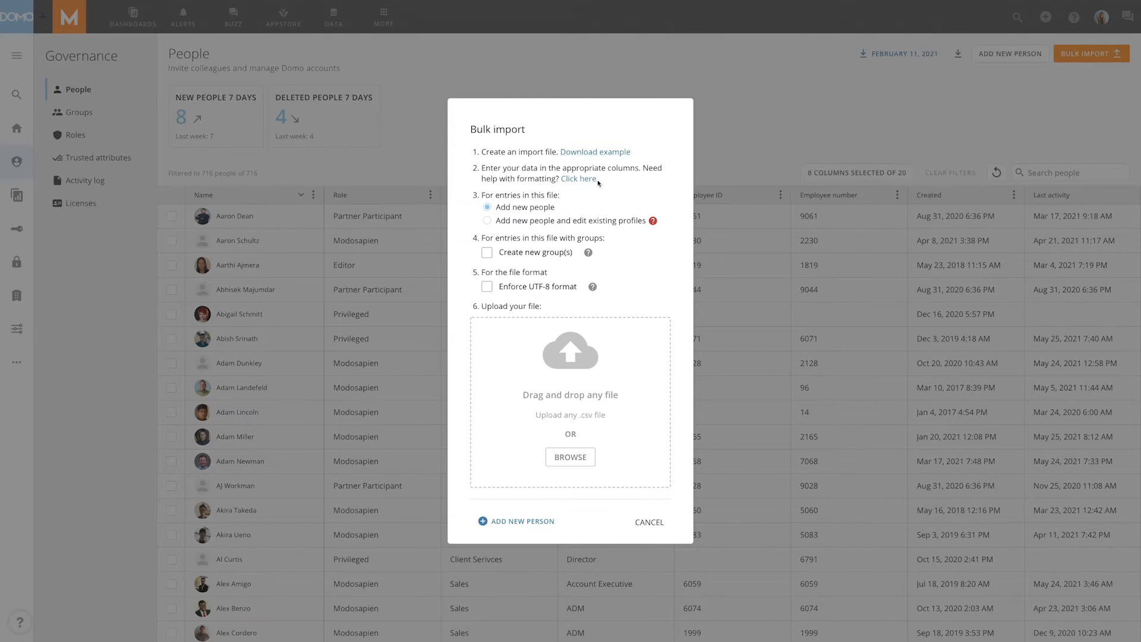
{"action": "mouse_move", "coordinate": [596, 184]}
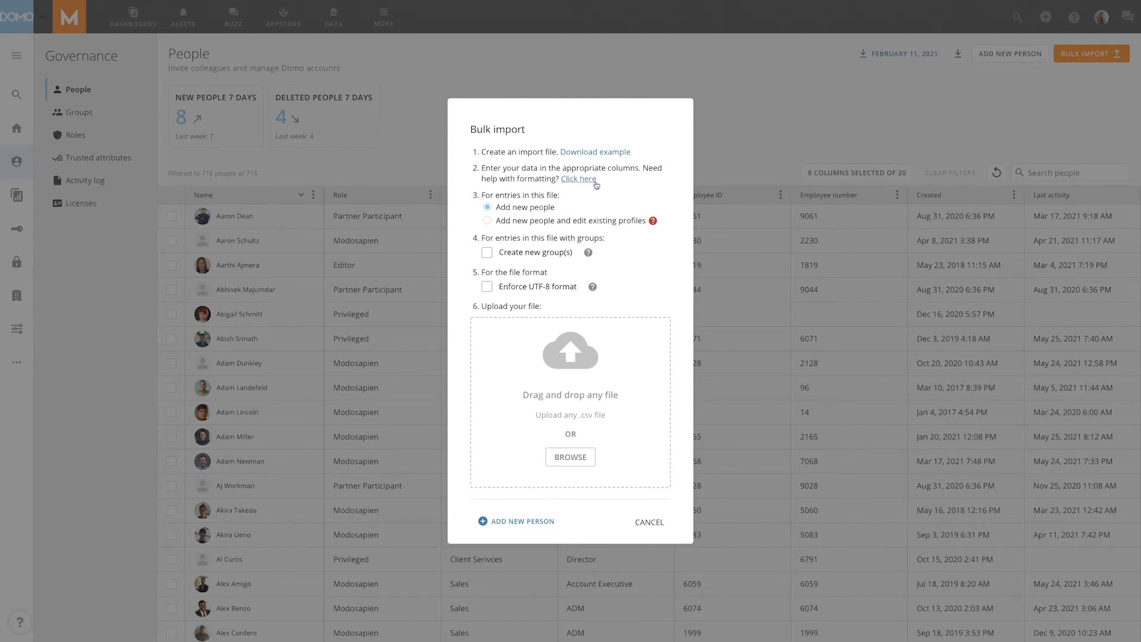
View the required CSV column format, then browse for a people file in Downloads
{"action": "left_click", "coordinate": [579, 179]}
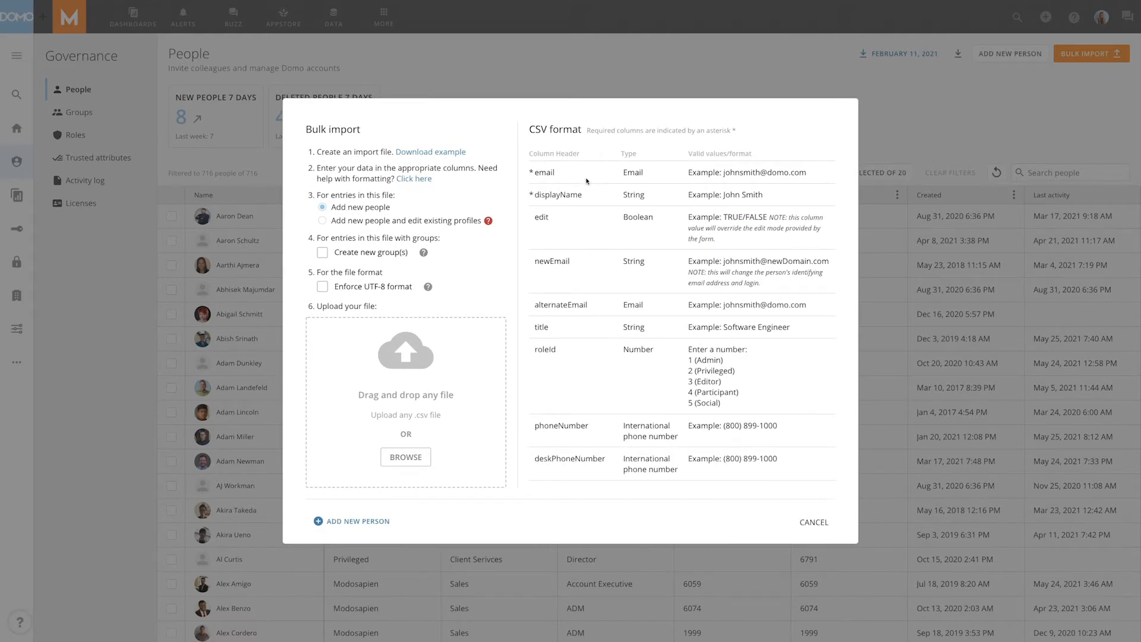
{"action": "mouse_move", "coordinate": [590, 198]}
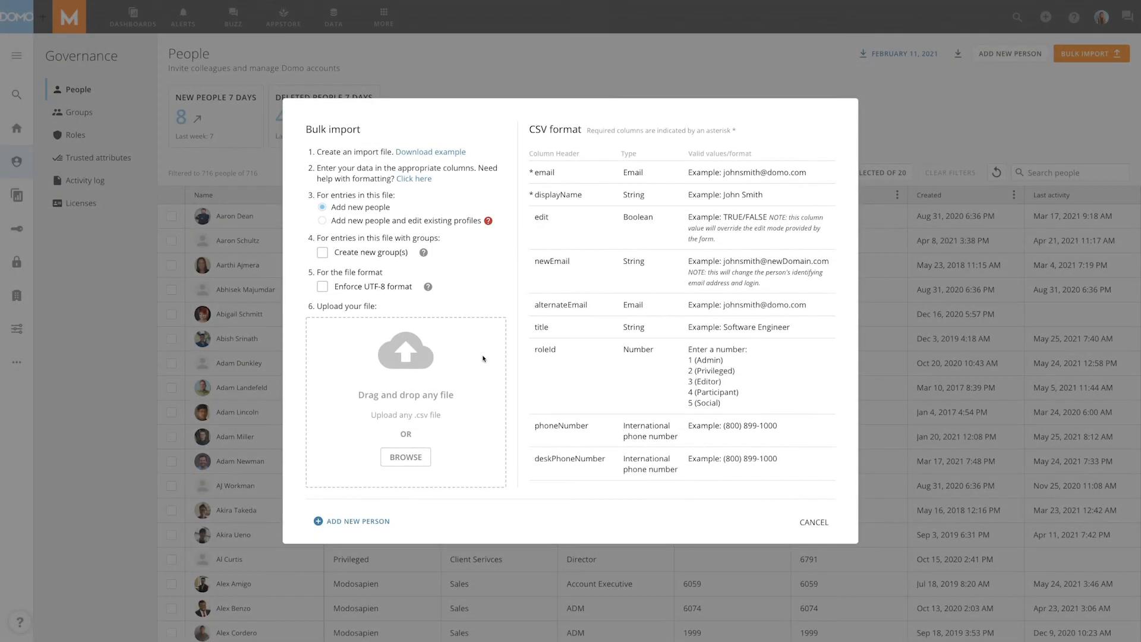
{"action": "left_click", "coordinate": [406, 456]}
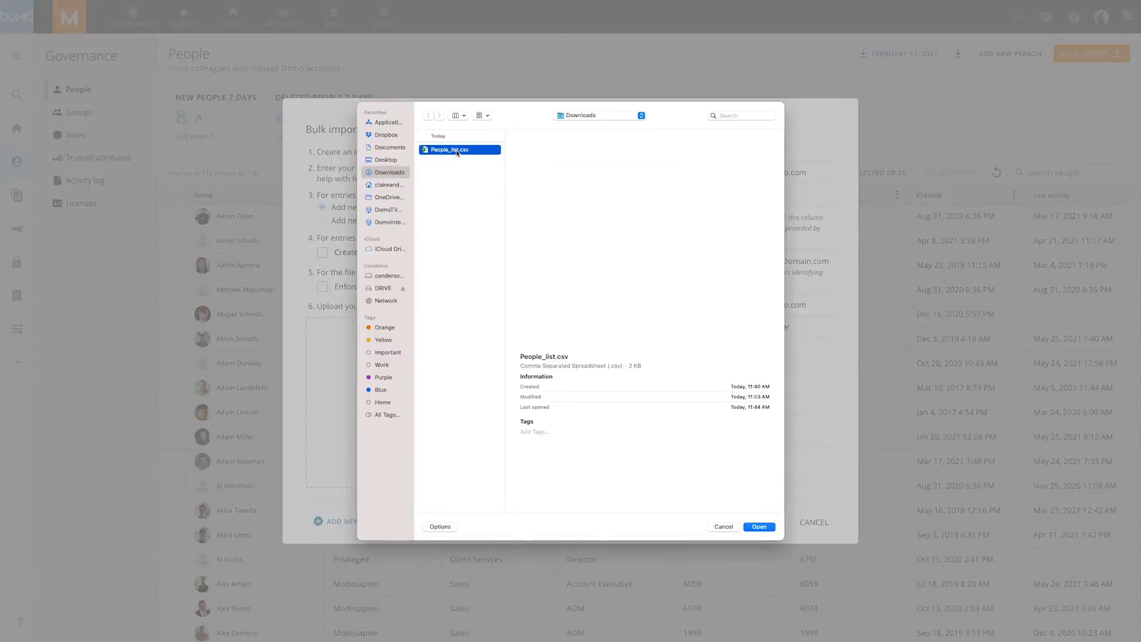
Import People_list.csv with 21 people, adding 20 and failing 1, then confirm
{"action": "left_click", "coordinate": [758, 526]}
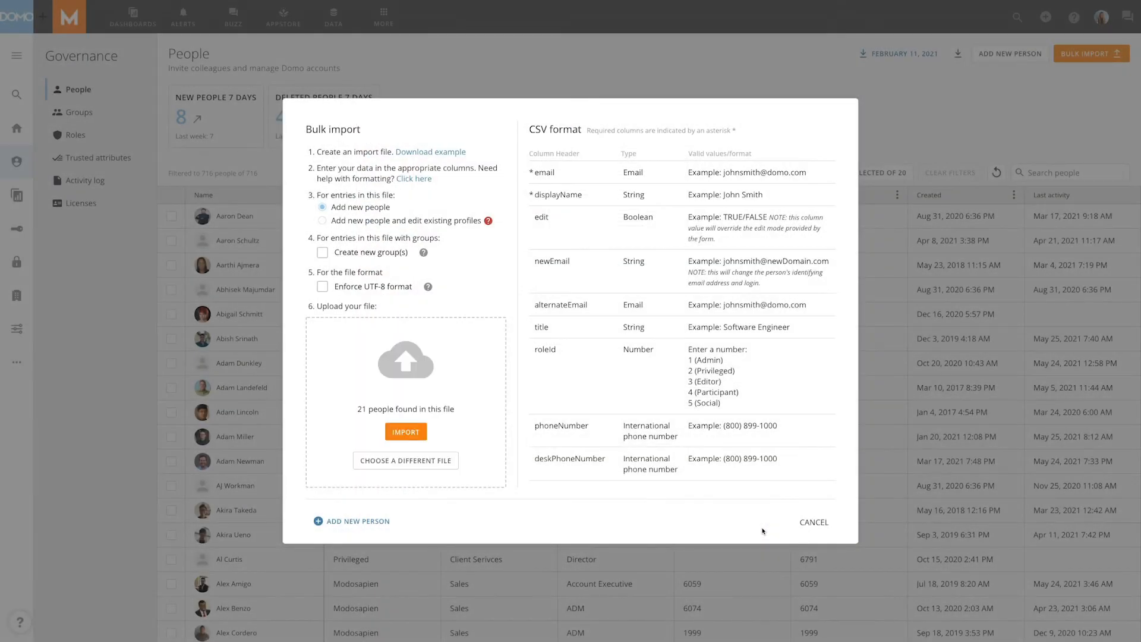
{"action": "left_click", "coordinate": [404, 431]}
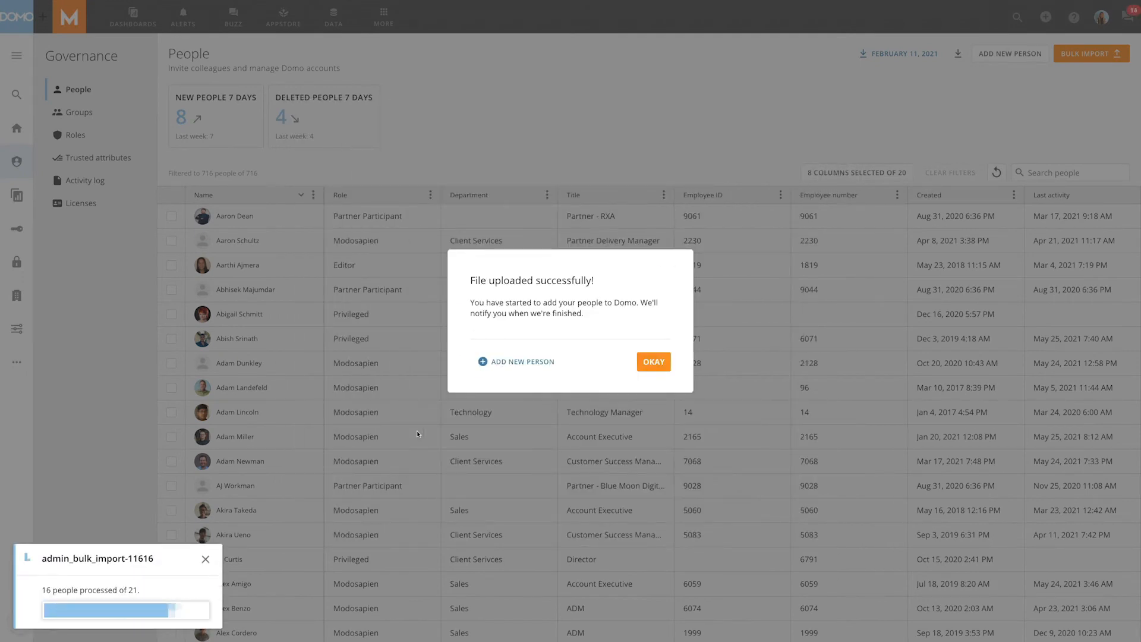
{"action": "left_click", "coordinate": [652, 362]}
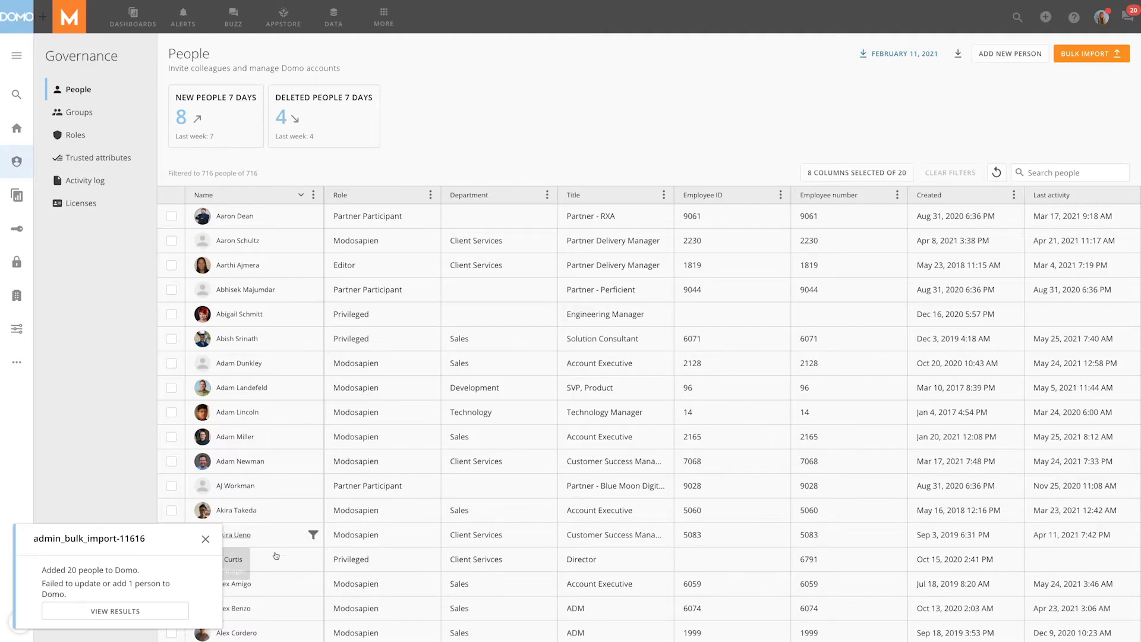
{"action": "left_click", "coordinate": [115, 611]}
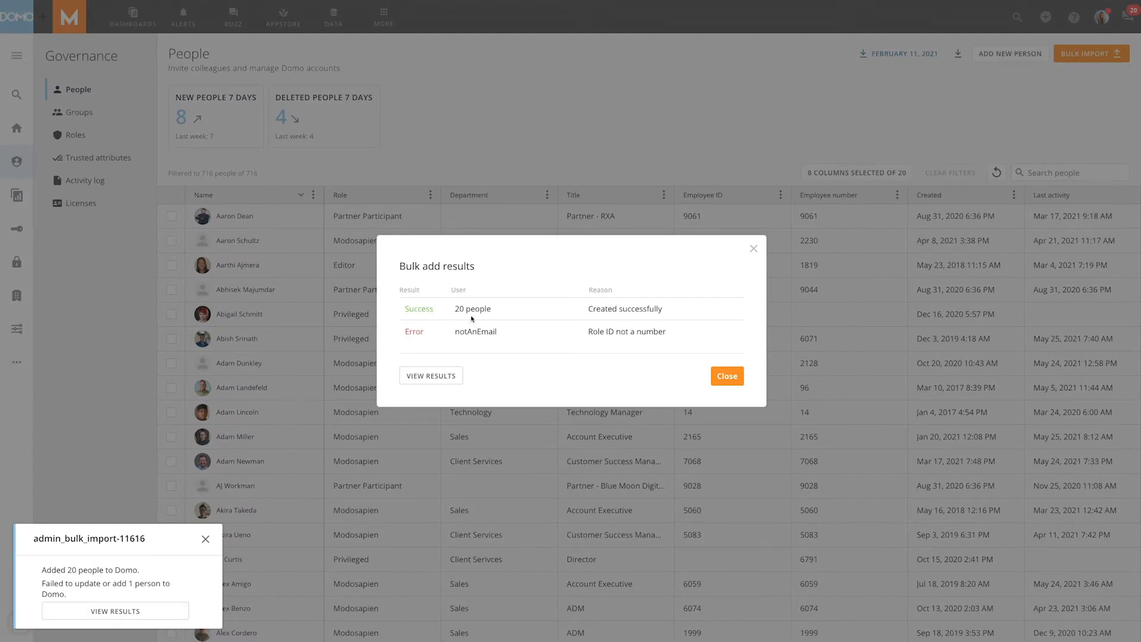
{"action": "mouse_move", "coordinate": [555, 361]}
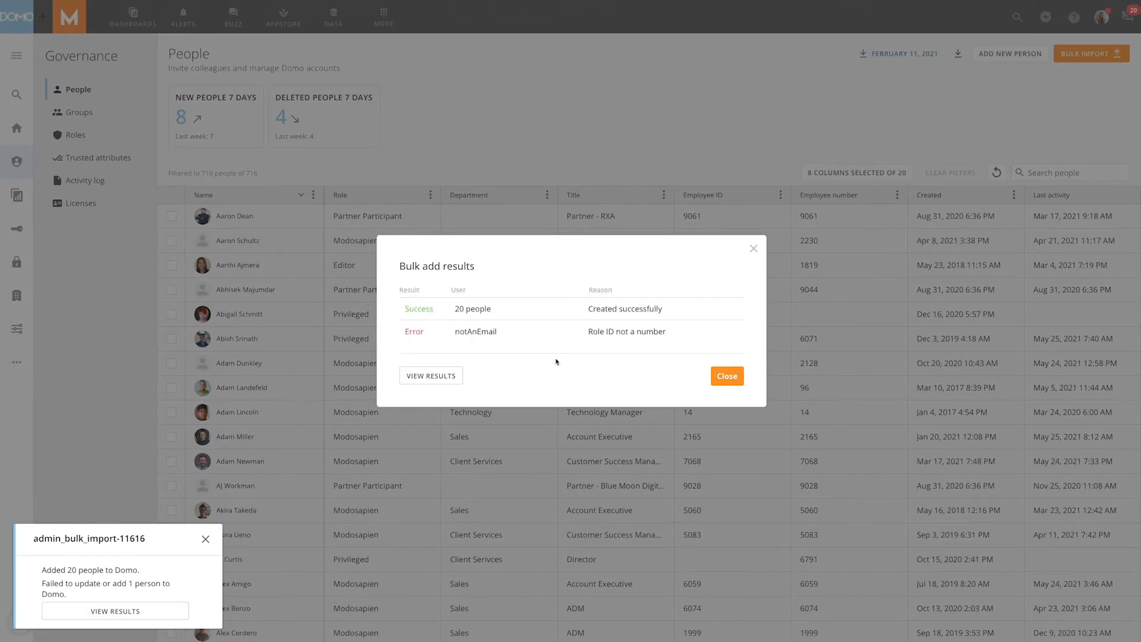
{"action": "left_click", "coordinate": [726, 375]}
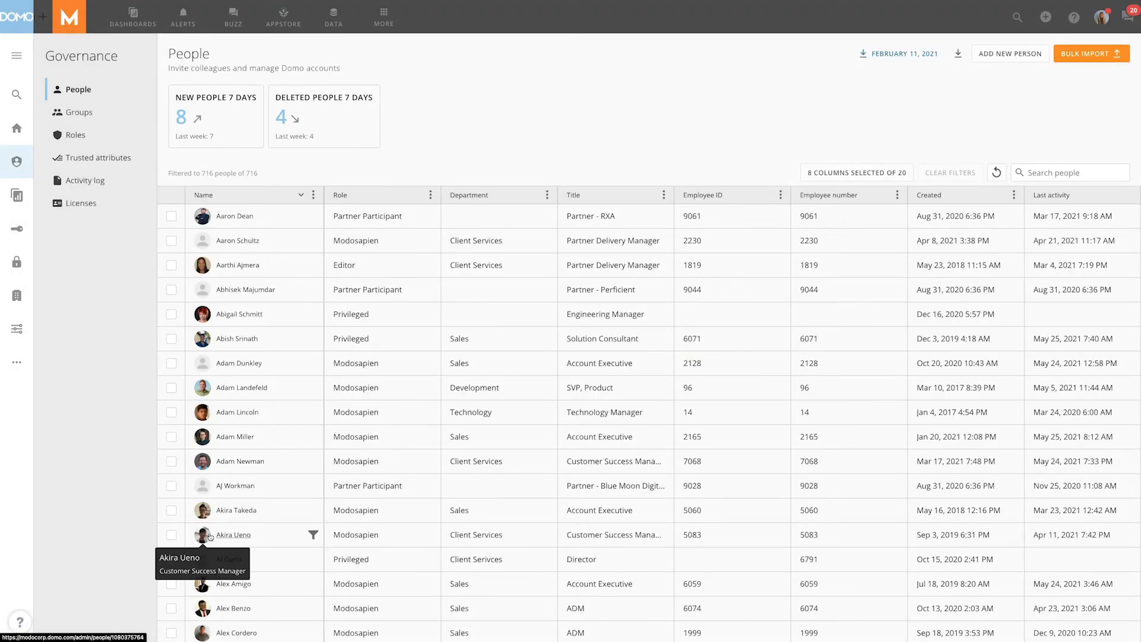
{"action": "type", "text": "Dar"}
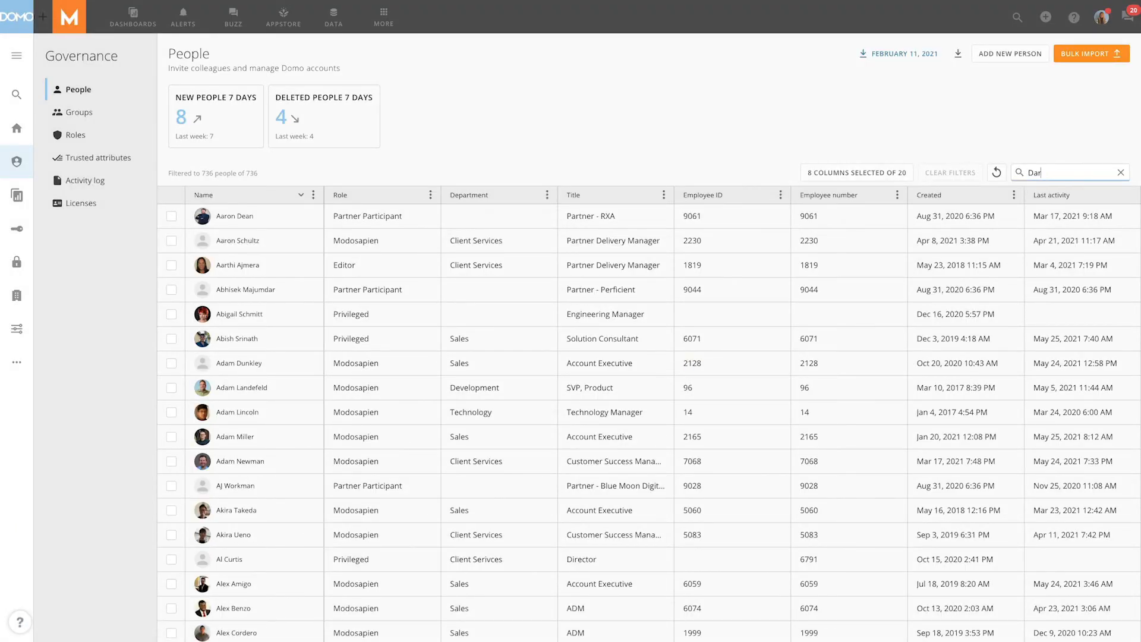
{"action": "type", "text": "Daria Flower"}
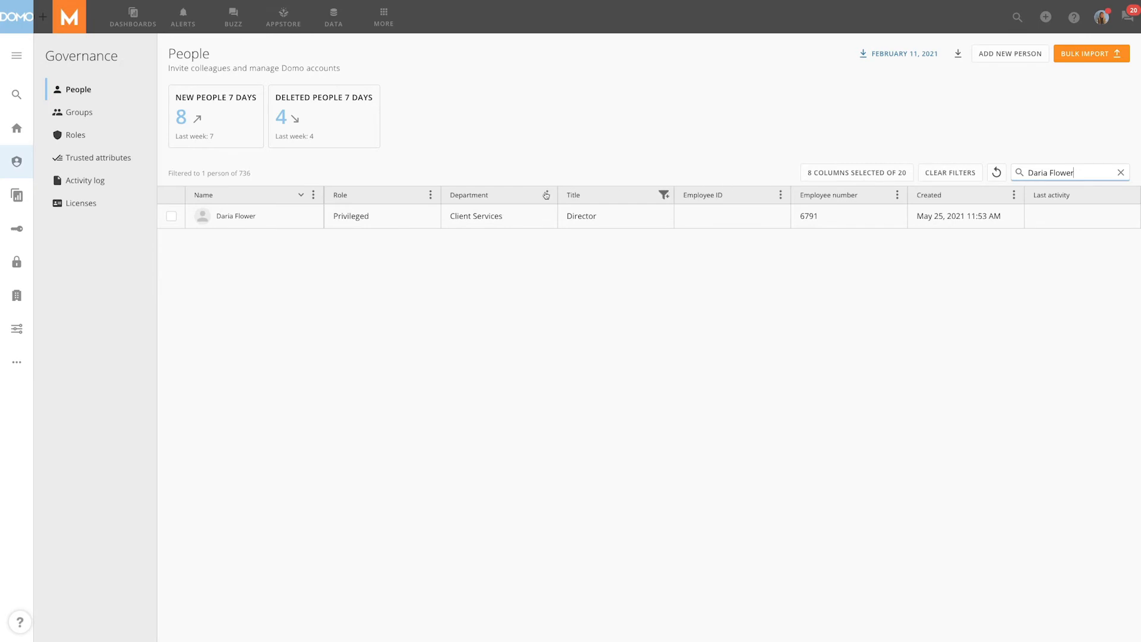
{"action": "left_click", "coordinate": [235, 215]}
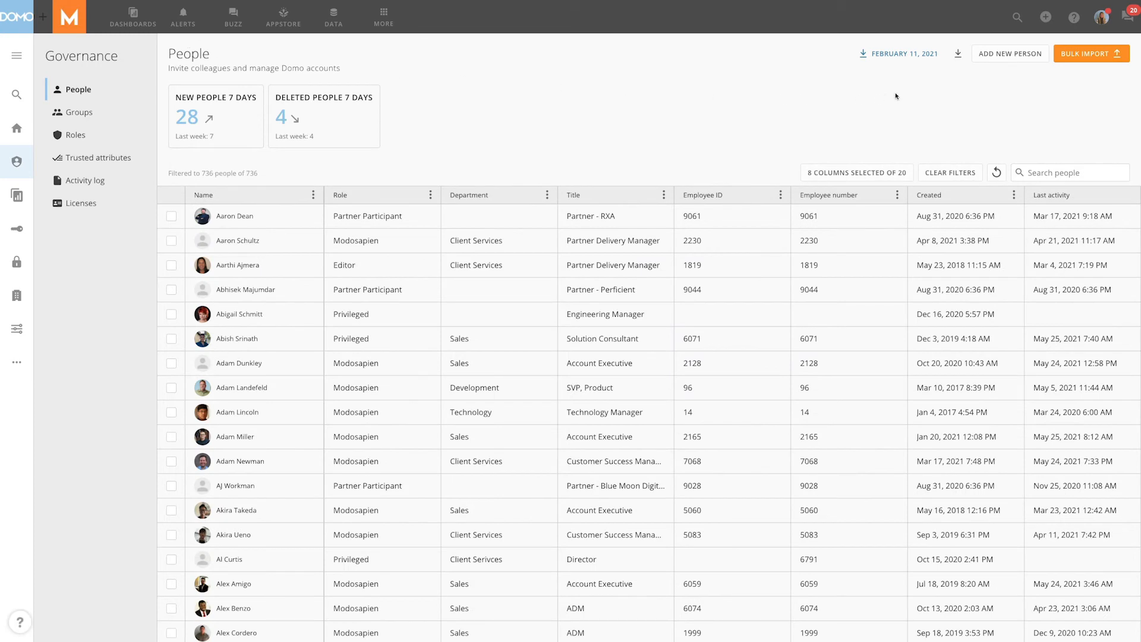
{"action": "mouse_move", "coordinate": [960, 54]}
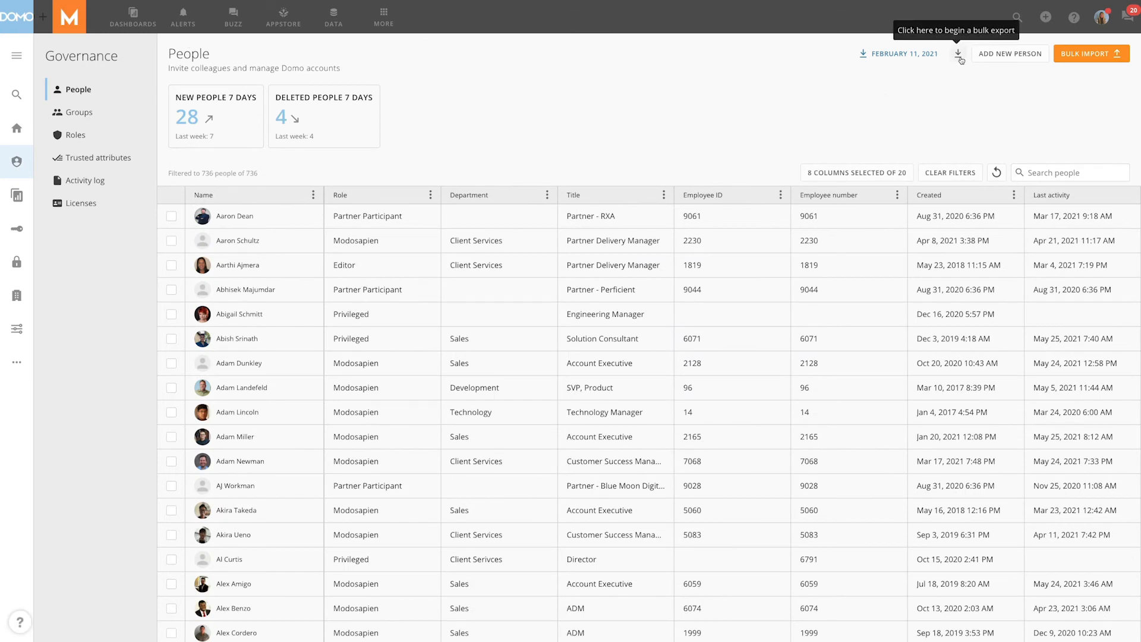